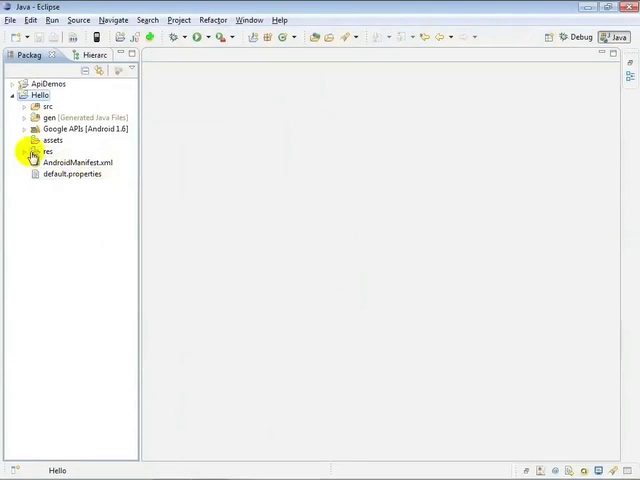
# In res/values/strings.xml set app_name to 'Hello Droidvideo' and start adding <b> markup to hello
pyautogui.click(24, 152)
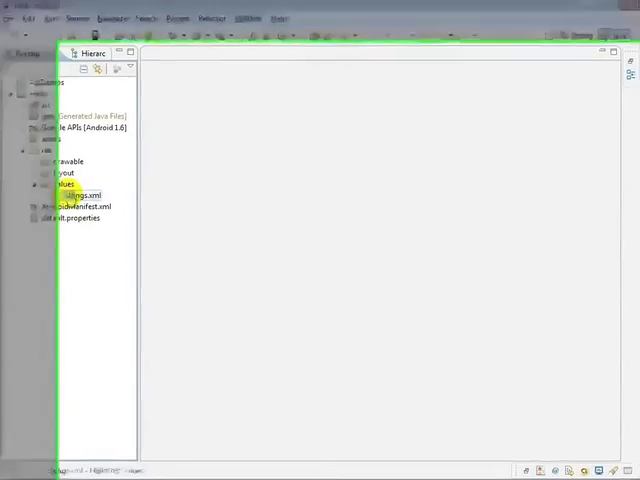
pyautogui.doubleClick(80, 196)
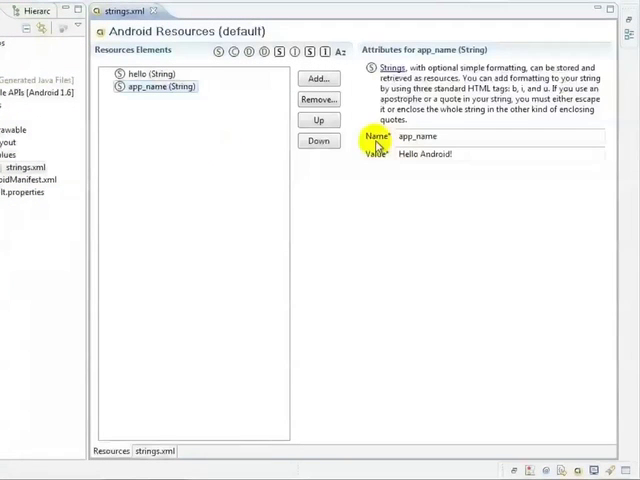
pyautogui.doubleClick(434, 152)
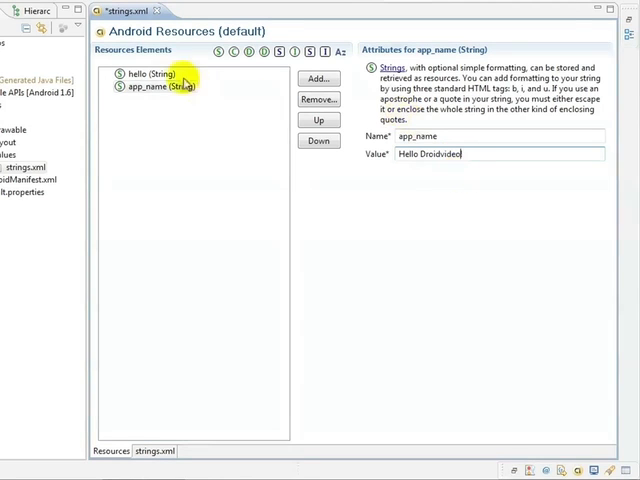
pyautogui.click(148, 72)
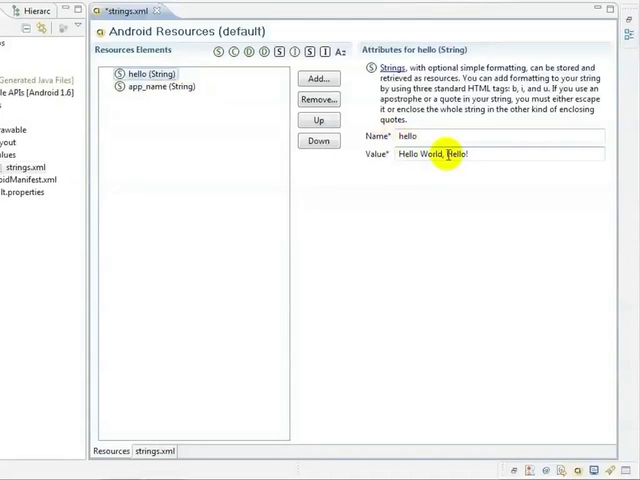
pyautogui.write('<b>')
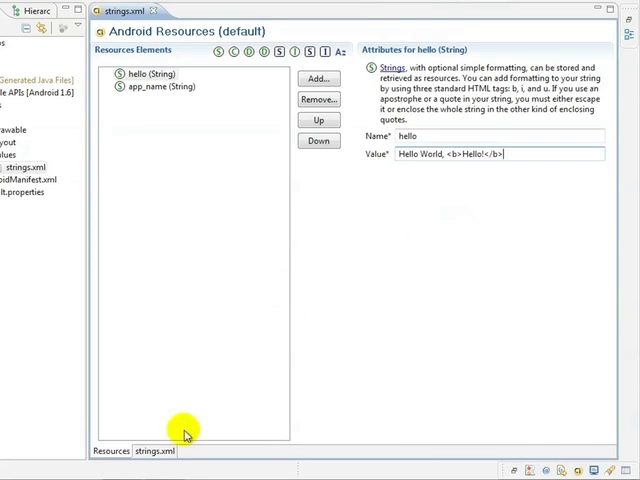
# In the XML source, replace the escaped &lt;b&gt; entities with real <b></b> tags
pyautogui.click(152, 452)
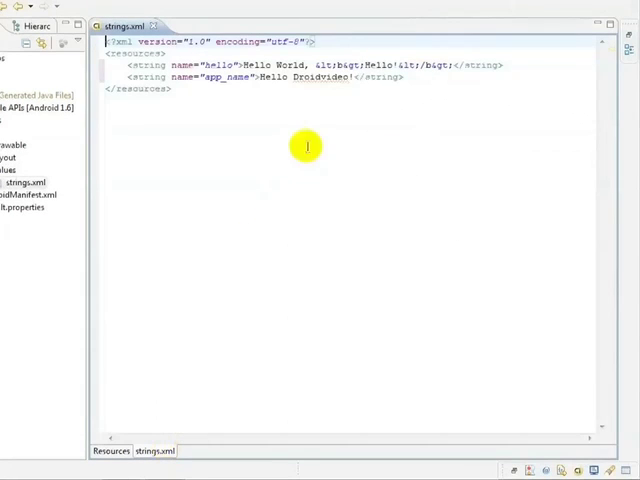
pyautogui.doubleClick(330, 64)
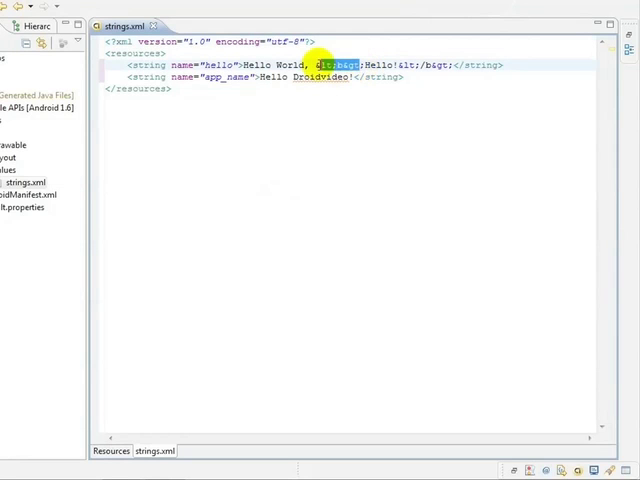
pyautogui.press('Delete')
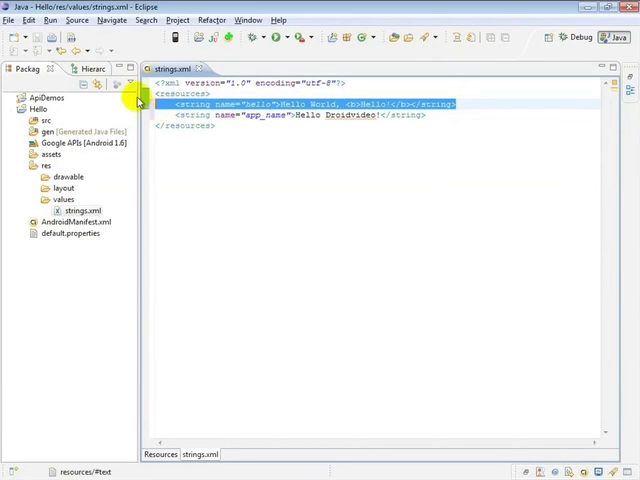
pyautogui.click(30, 20)
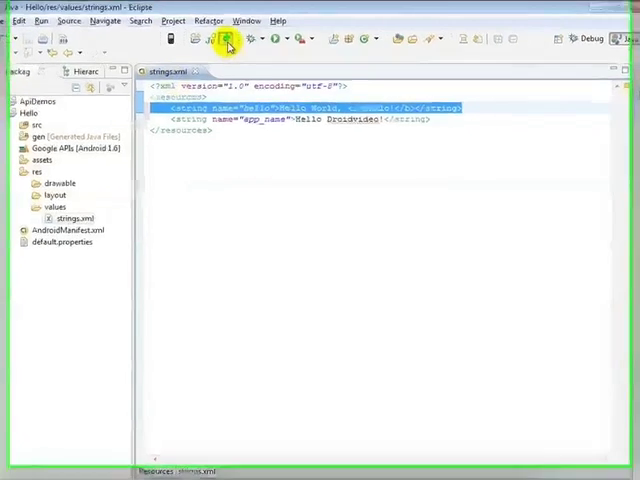
# Create a new Values XML file strings.xml with the Orientation qualifier set to Landscape
pyautogui.click(232, 40)
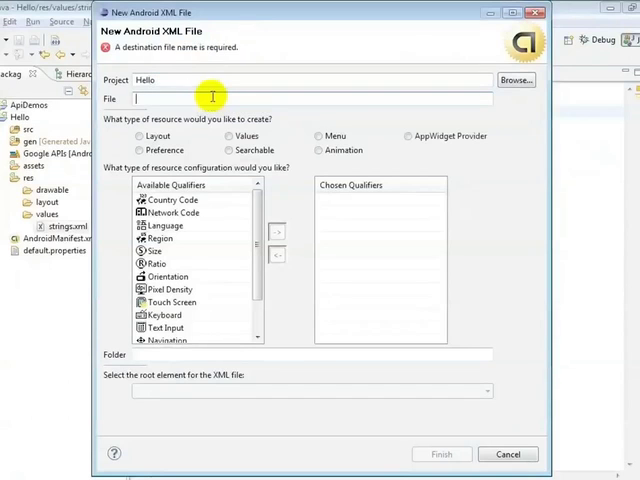
pyautogui.write('strings.xml')
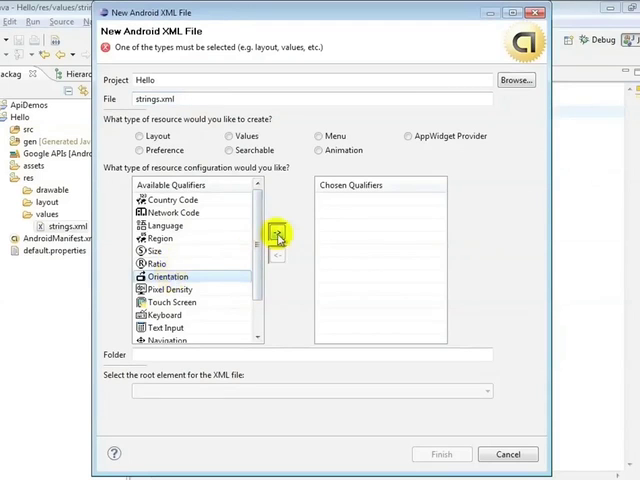
pyautogui.click(276, 232)
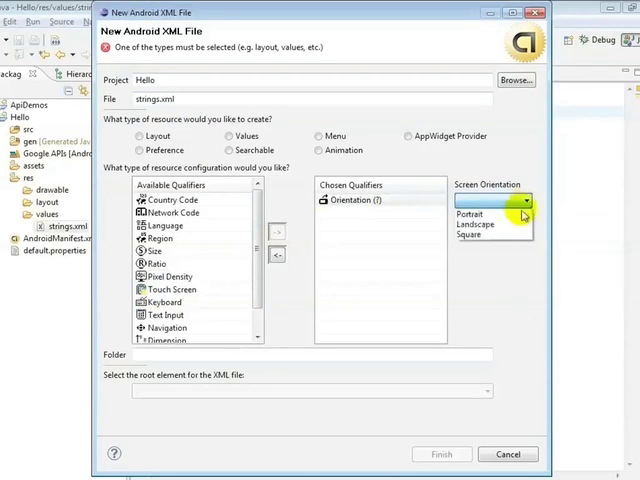
pyautogui.click(476, 224)
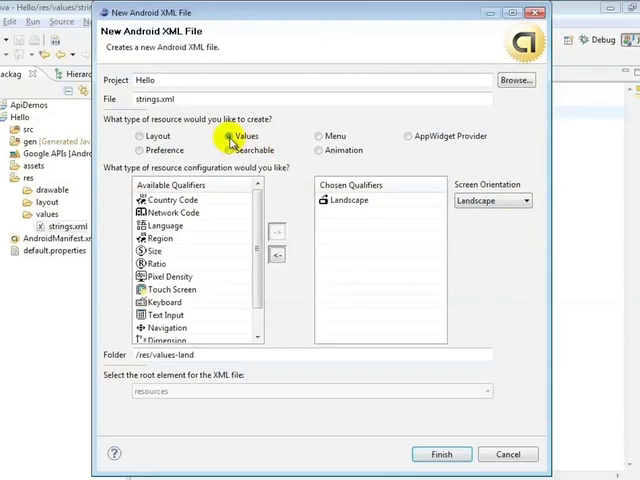
pyautogui.moveTo(448, 460)
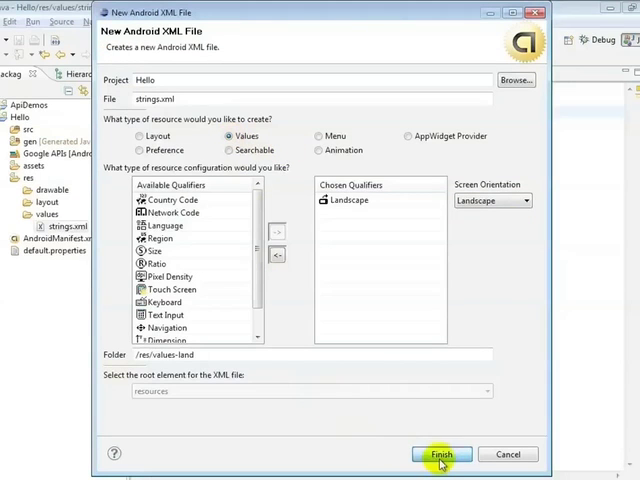
pyautogui.click(452, 450)
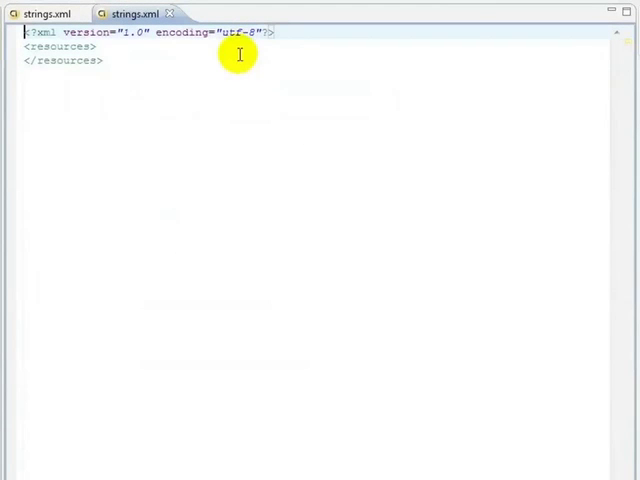
# Add a hello string 'Hello World, <b>Hello!</b> Now in Landscape Mode' to values-land/strings.xml
pyautogui.write('<string name="hello">Hello World, <b>Hello!</b></string>')
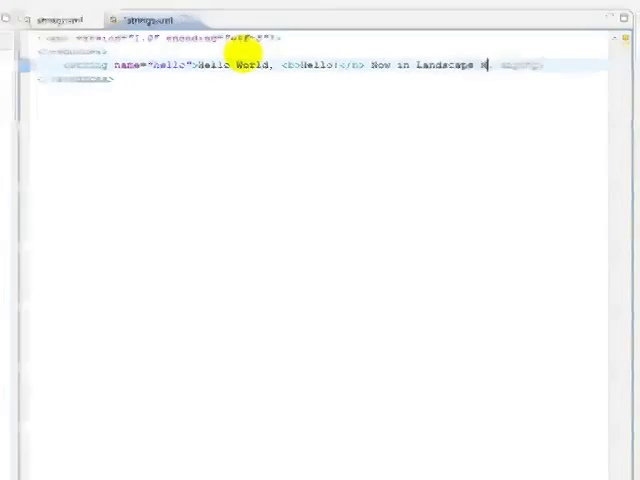
pyautogui.click(292, 36)
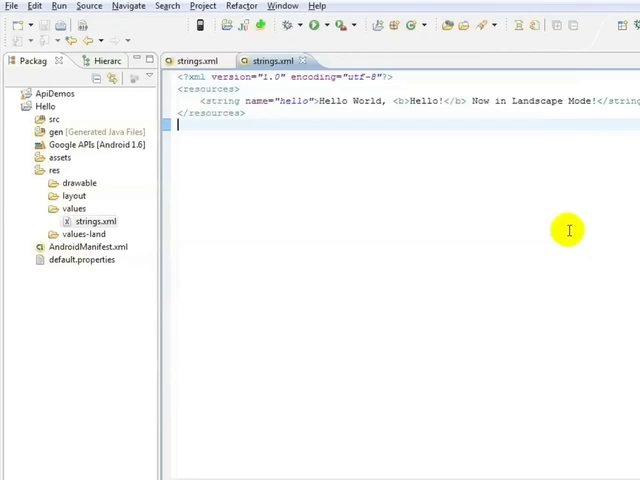
pyautogui.click(40, 168)
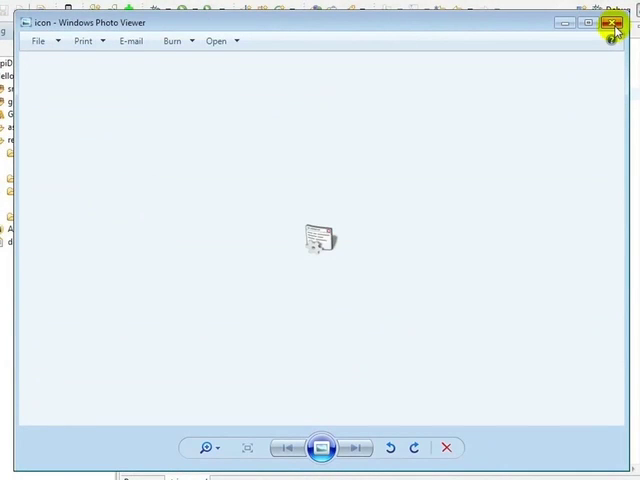
# From Documents/Artwork, paste the icon image into the Hello project's res/drawable folder
pyautogui.click(612, 22)
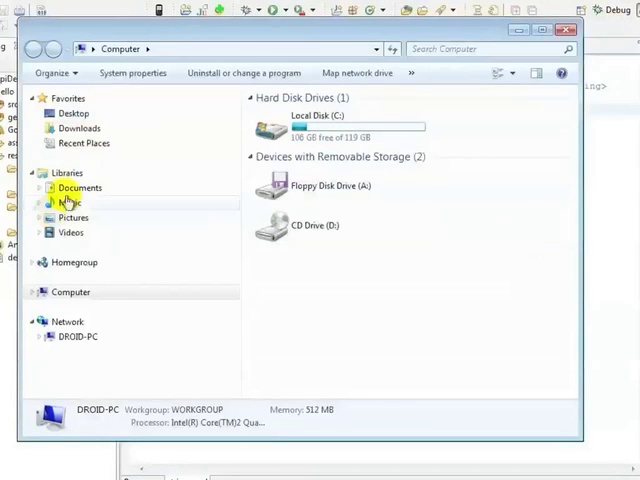
pyautogui.click(42, 188)
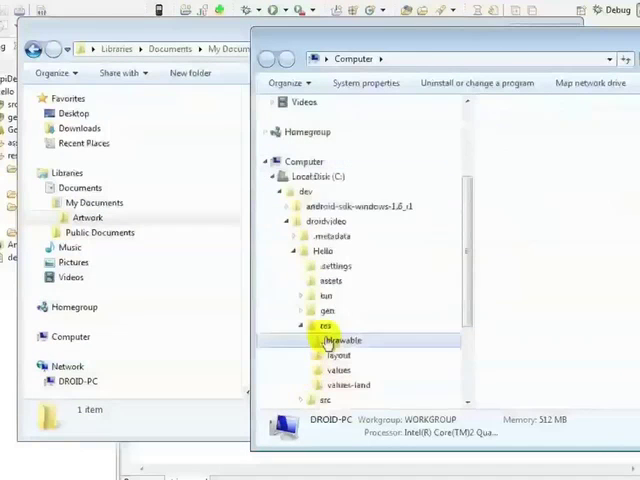
pyautogui.rightClick(190, 120)
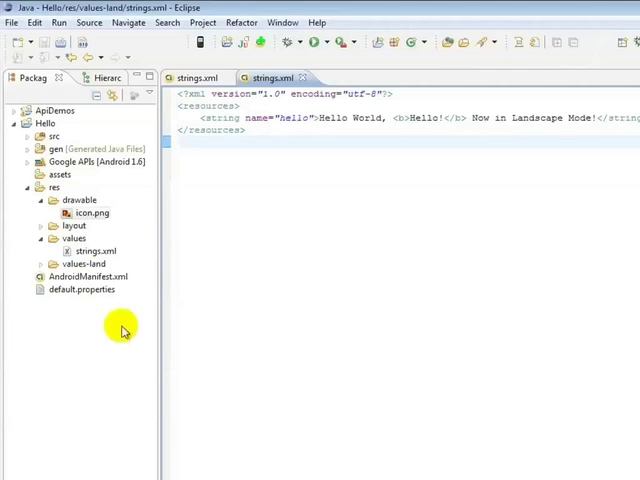
# Refresh the project, set the manifest icon to droid_video_icon, and run the app in the emulator
pyautogui.rightClick(124, 330)
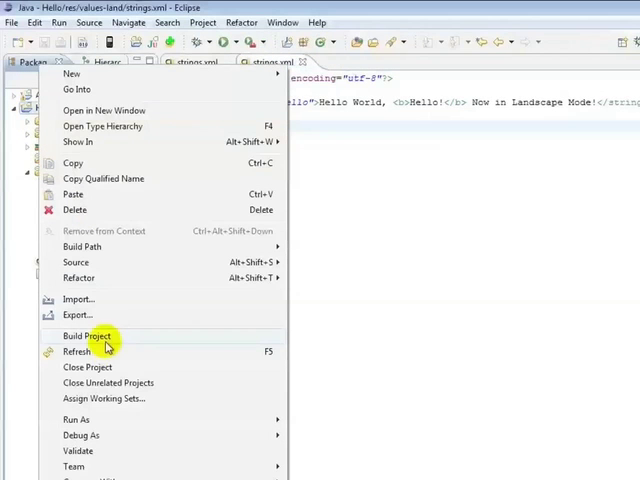
pyautogui.click(86, 336)
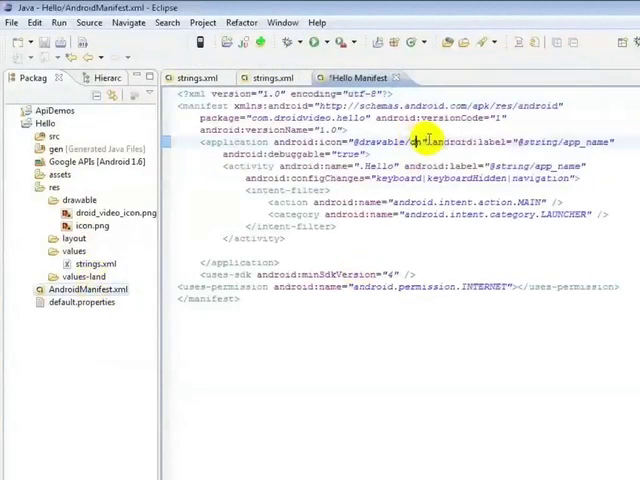
pyautogui.write('droid_video_icon')
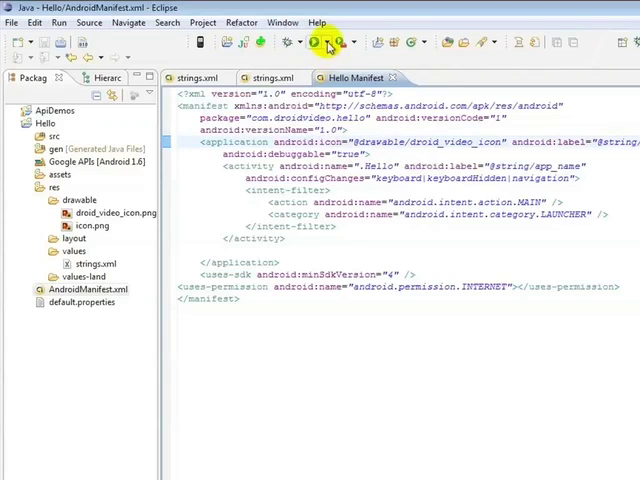
pyautogui.click(328, 40)
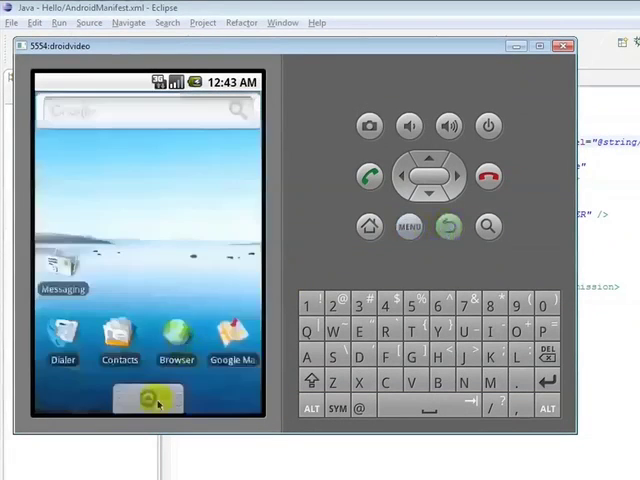
pyautogui.click(148, 400)
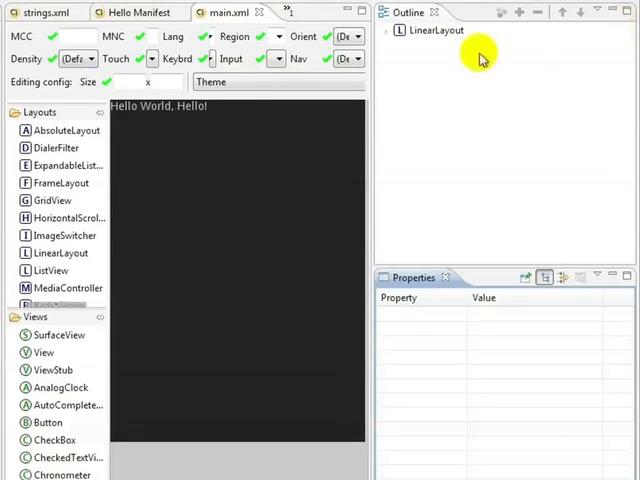
# Set the LinearLayout's Gravity property to center in main.xml
pyautogui.click(426, 34)
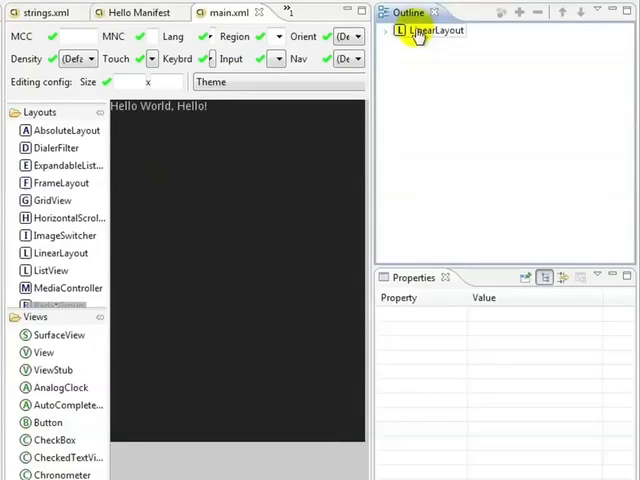
pyautogui.click(426, 36)
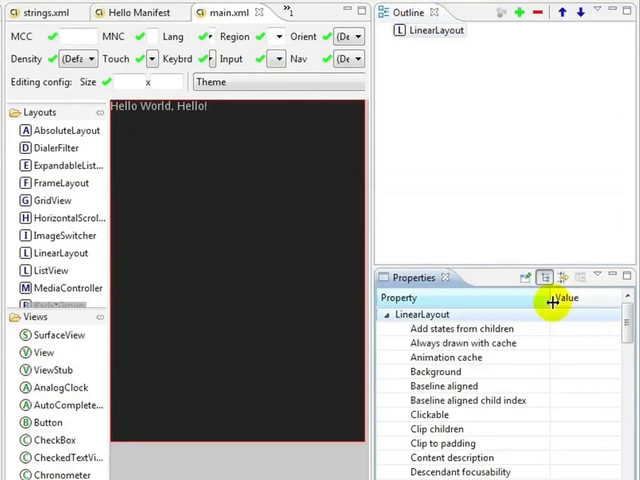
pyautogui.moveTo(628, 336)
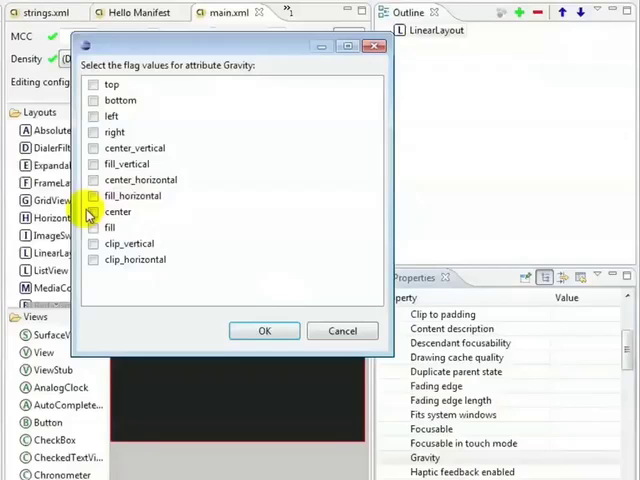
pyautogui.click(264, 332)
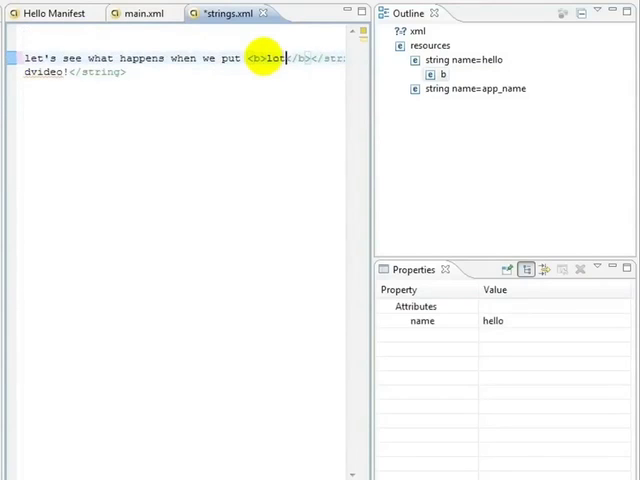
# Finish the longer hello sentence and adjust the LinearLayout's gravity flags
pyautogui.write('s of text into our textv')
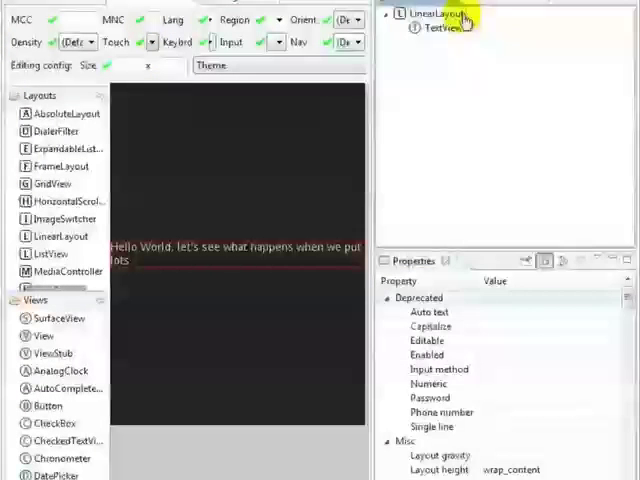
pyautogui.scroll(-3)
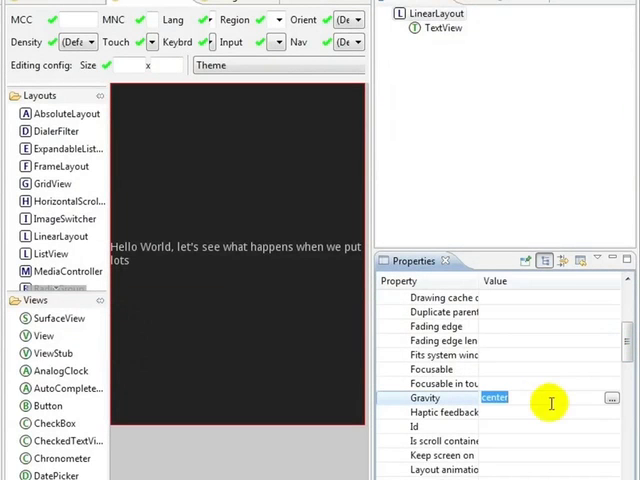
pyautogui.click(608, 396)
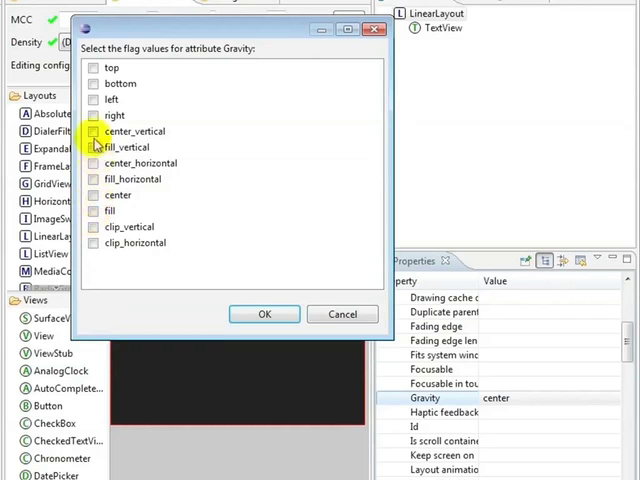
pyautogui.click(264, 314)
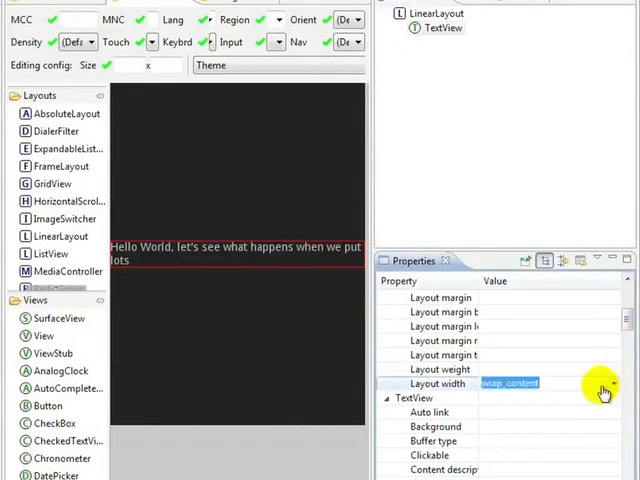
# Set the TextView's Layout width to fill_parent and its Gravity to center_horizontal
pyautogui.click(616, 384)
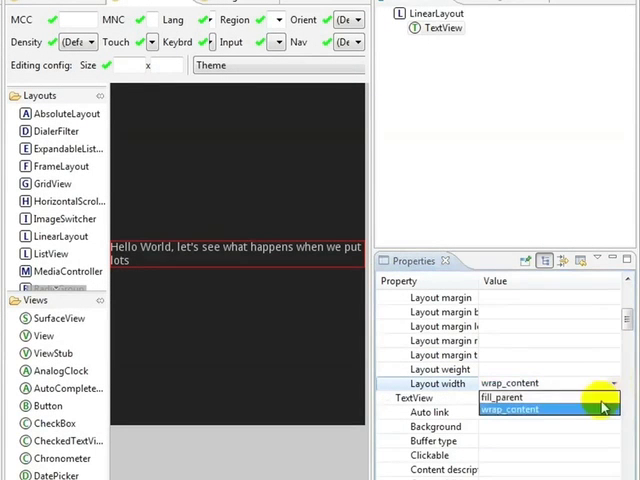
pyautogui.click(504, 392)
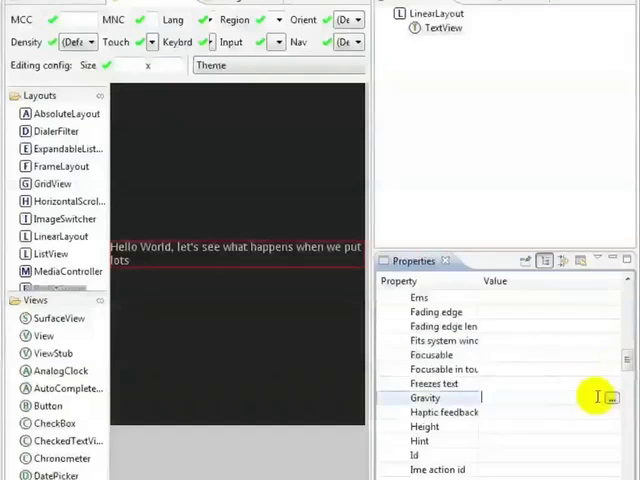
pyautogui.click(612, 398)
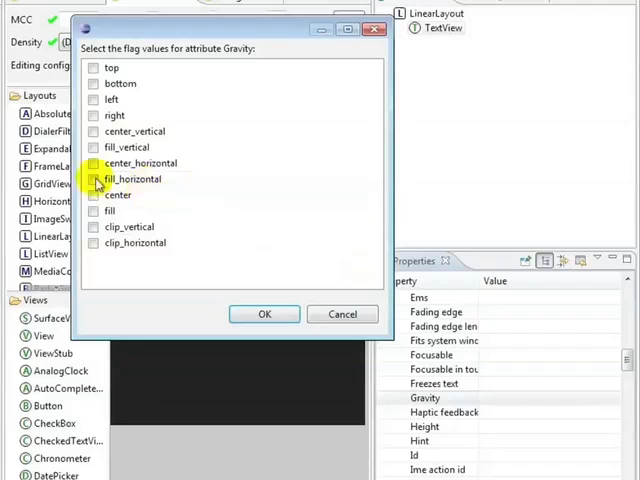
pyautogui.click(264, 312)
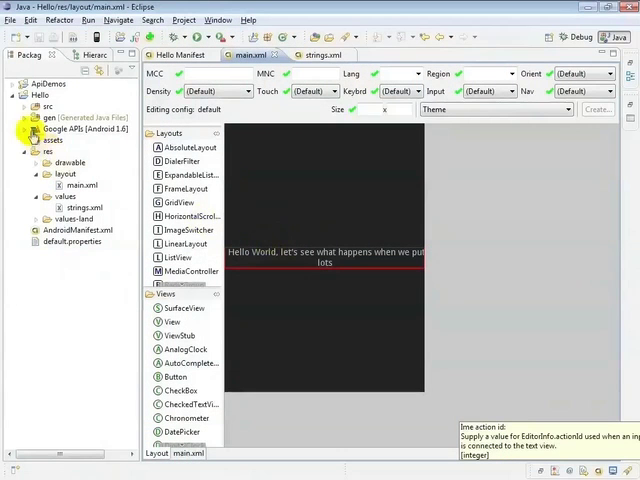
# Expand the sources folder and open Hello.java in the editor
pyautogui.click(30, 116)
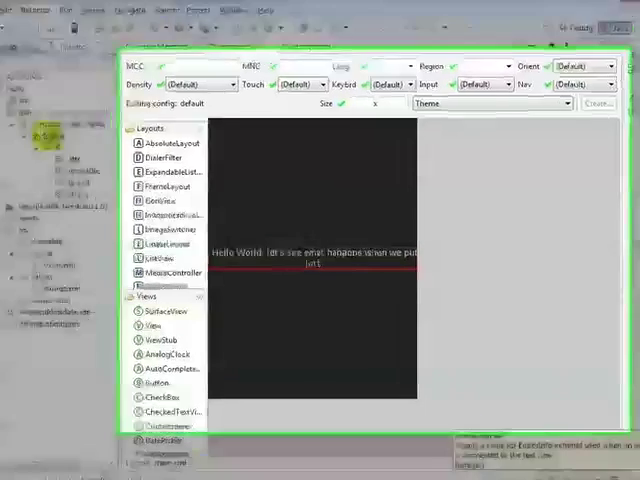
pyautogui.click(296, 12)
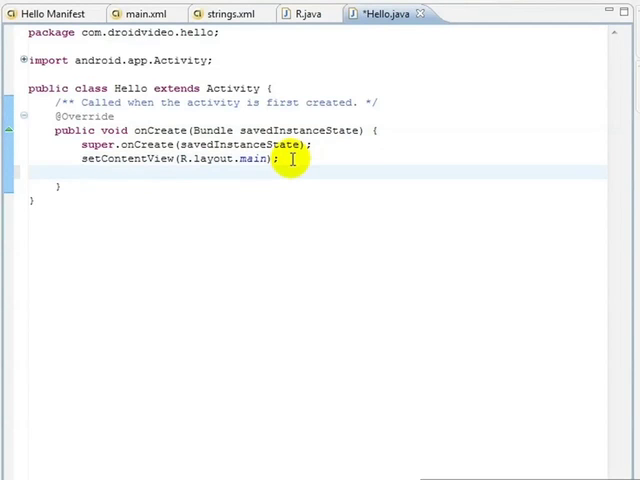
# In onCreate, declare AlertDialog.Builder adb = new AlertDialog.Builder(this);
pyautogui.write('AlertDialog.Builder')
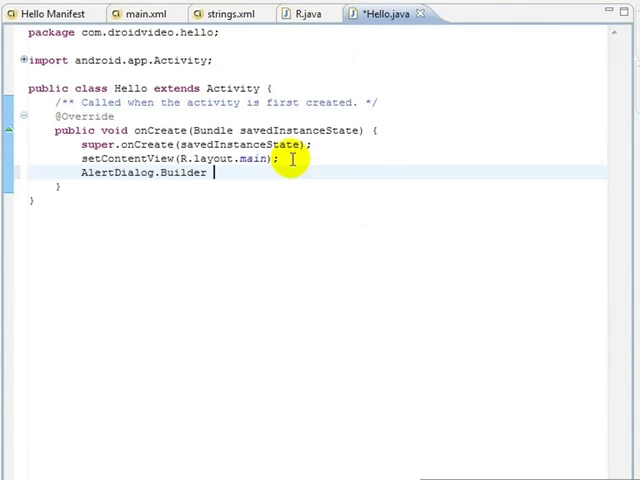
pyautogui.write('ad')
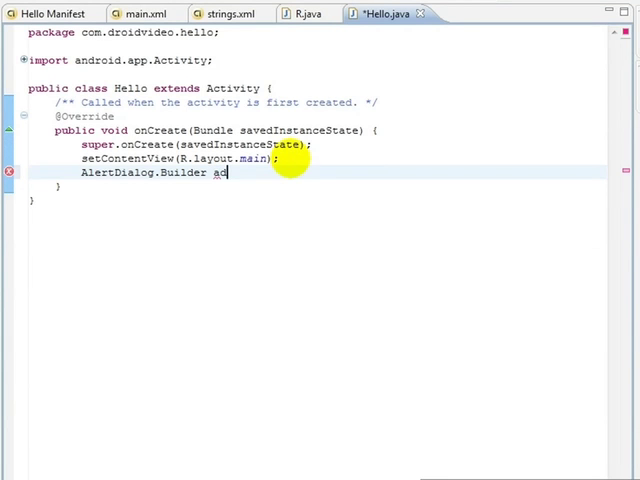
pyautogui.write('db =')
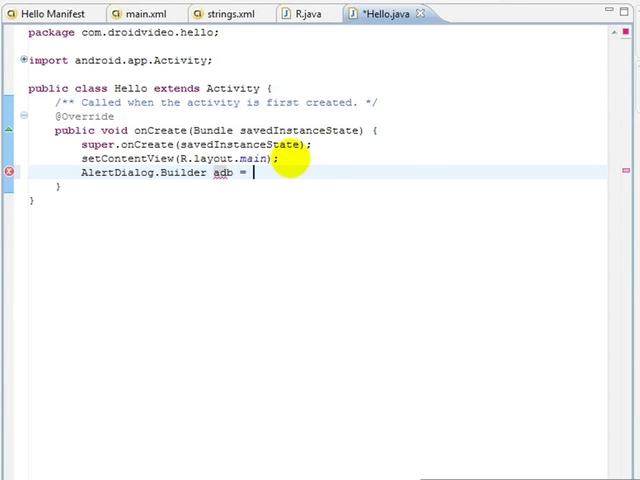
pyautogui.write('new AlertDialog.Builder(this);')
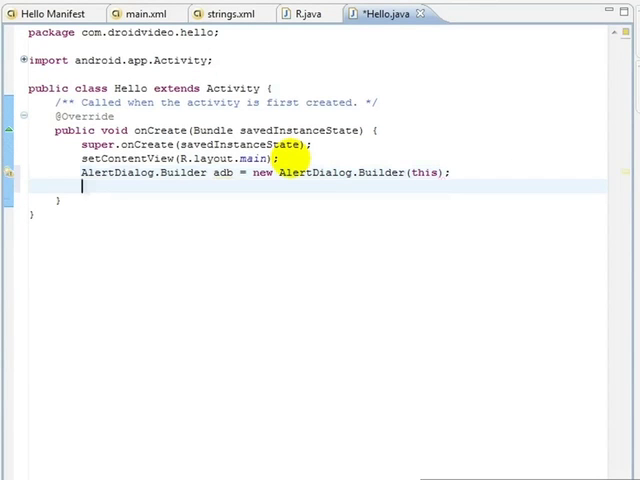
# Begin adb.setMessage("Application Name: " + getString... for the dialog message
pyautogui.write('adb.setMessage("')
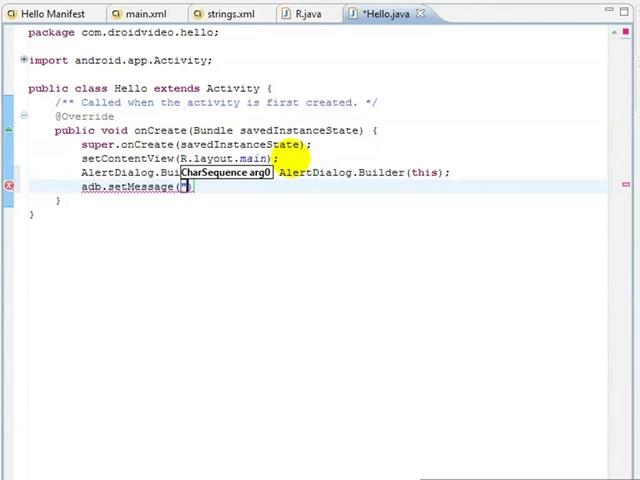
pyautogui.write('"Application"')
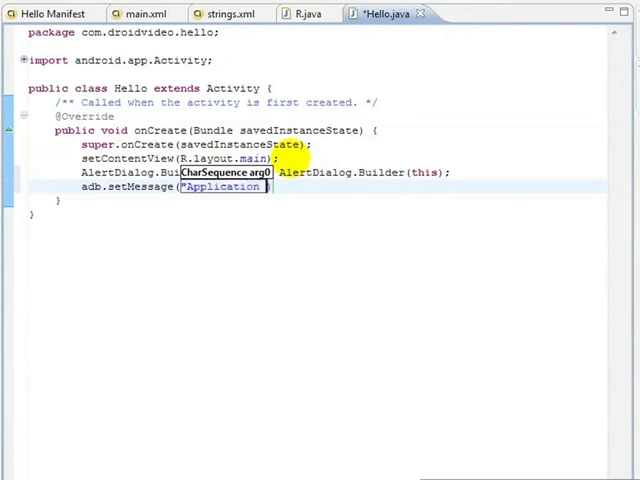
pyautogui.write('Name: " + getStr')
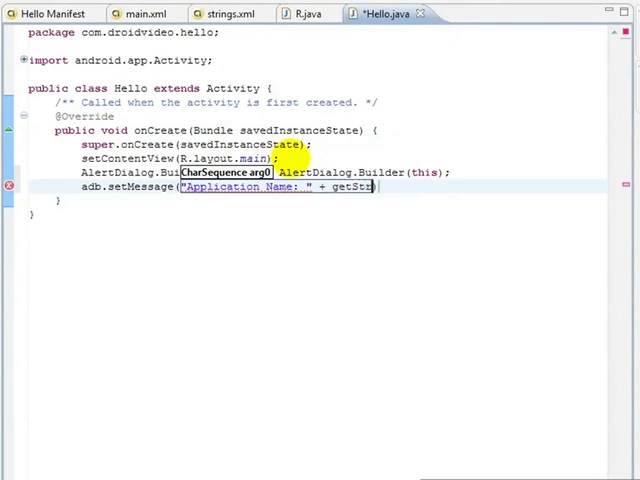